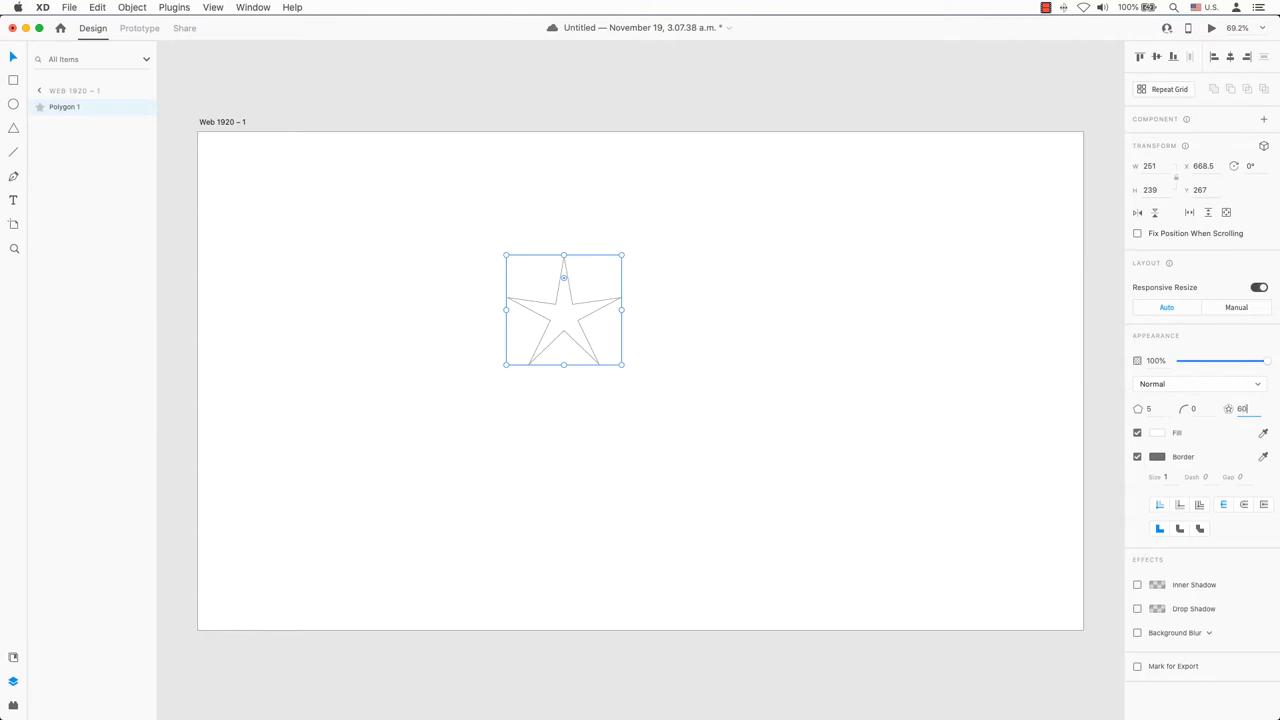
- Reset Polygon 1 to a three-sided triangle with a 100% star ratio
{"action": "left_click", "coordinate": [1157, 432]}
{"action": "type", "text": "3"}
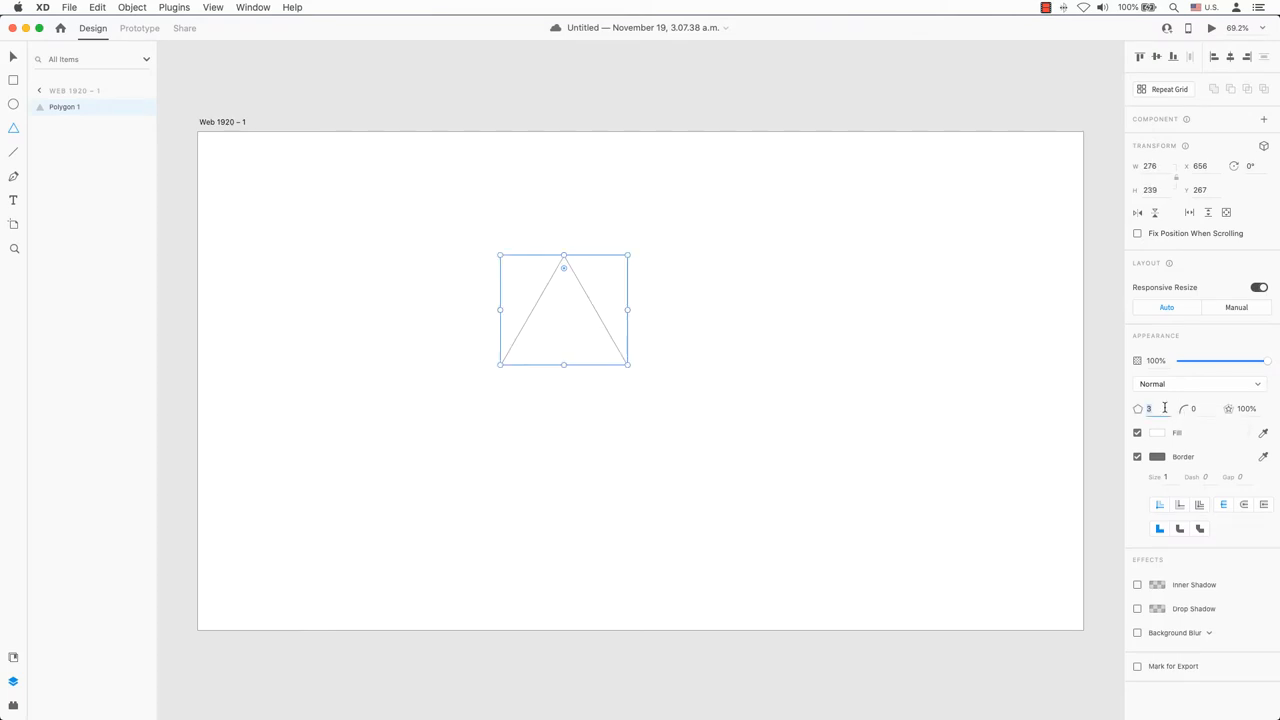
{"action": "mouse_move", "coordinate": [1229, 415]}
{"action": "type", "text": "30"}
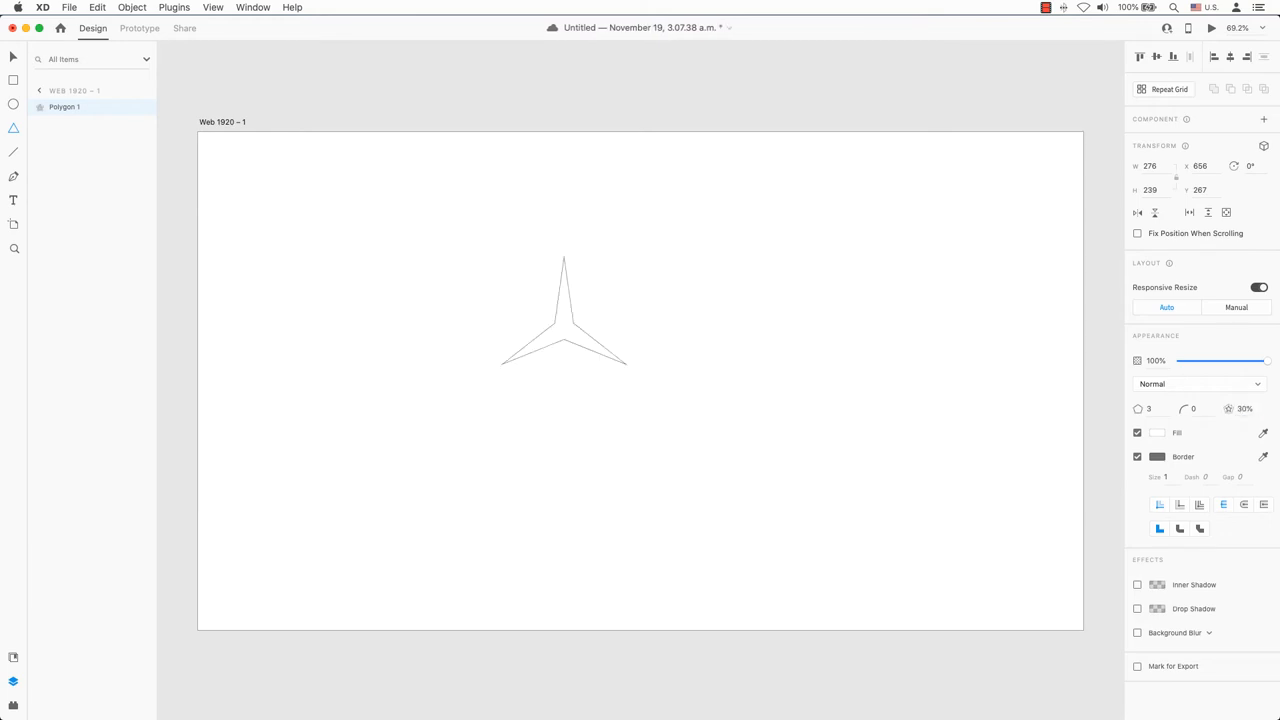
- Reselect the three-pointed star with its 30% star ratio on the artboard
{"action": "left_click", "coordinate": [563, 310]}
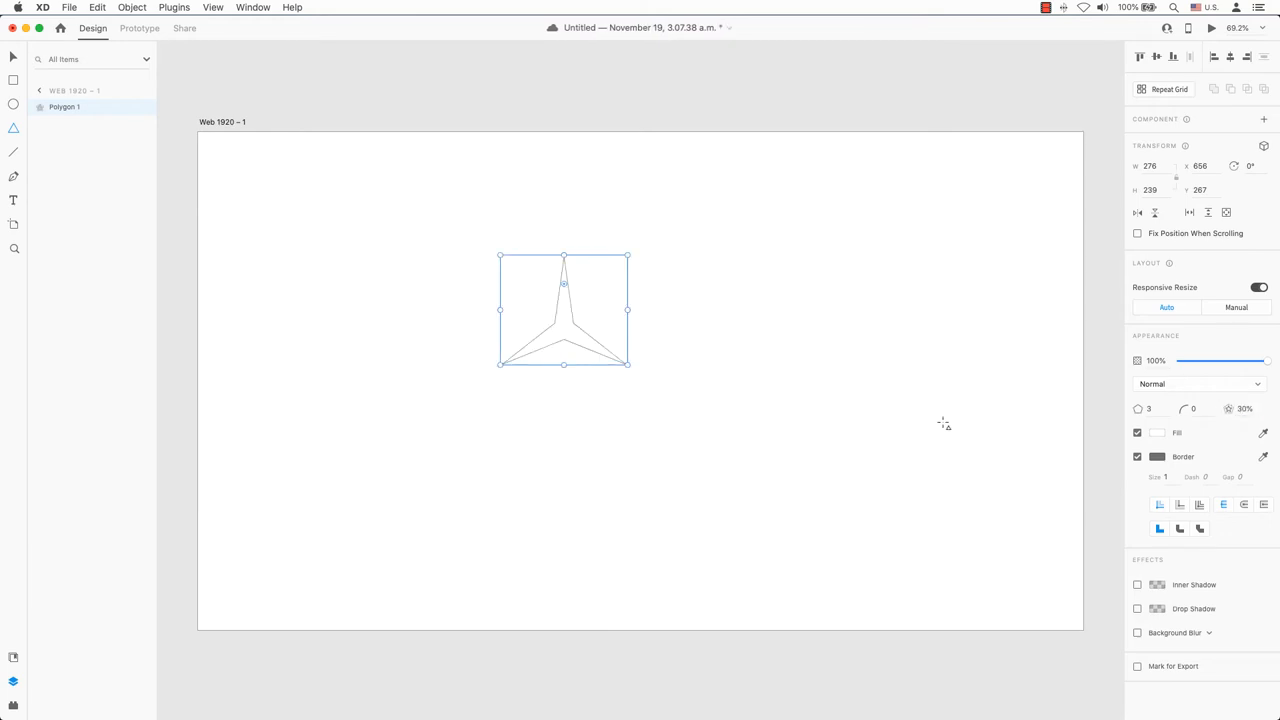
{"action": "mouse_move", "coordinate": [975, 417]}
{"action": "type", "text": "5"}
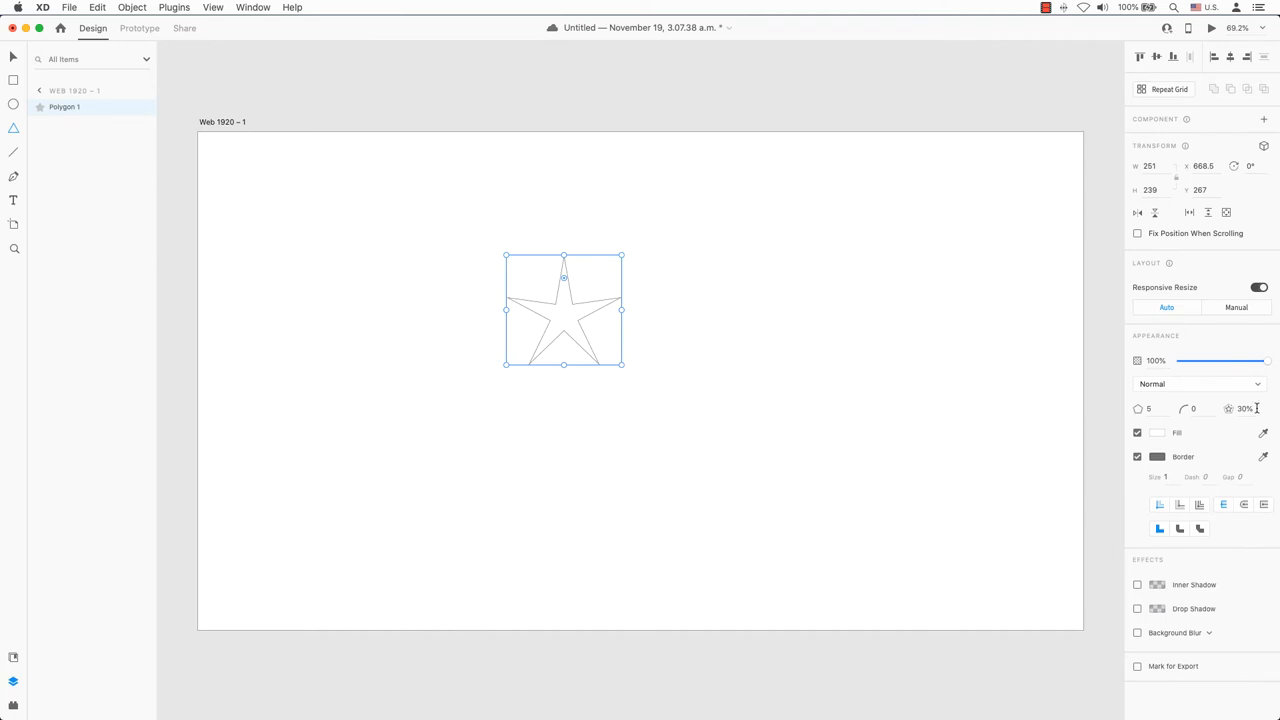
- Replace the five-point star's Star Ratio value by entering 55 for broader points
{"action": "triple_click", "coordinate": [1242, 408]}
{"action": "type", "text": "6"}
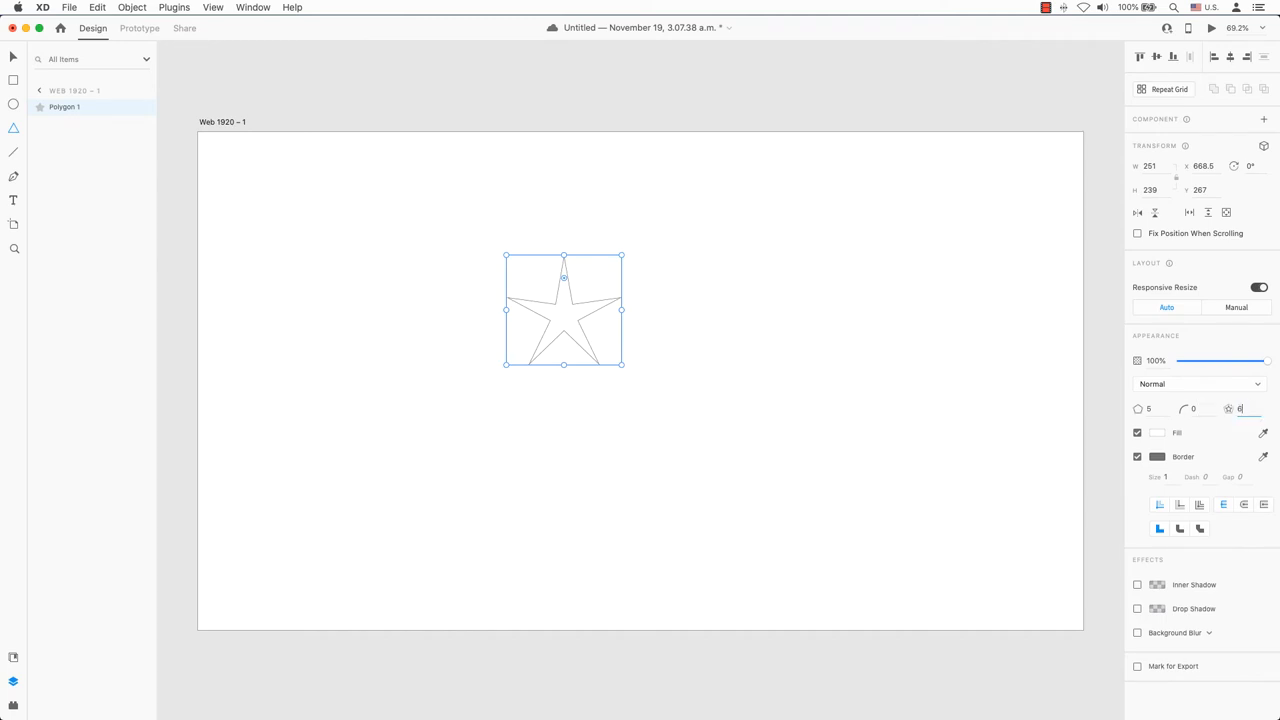
{"action": "type", "text": "55"}
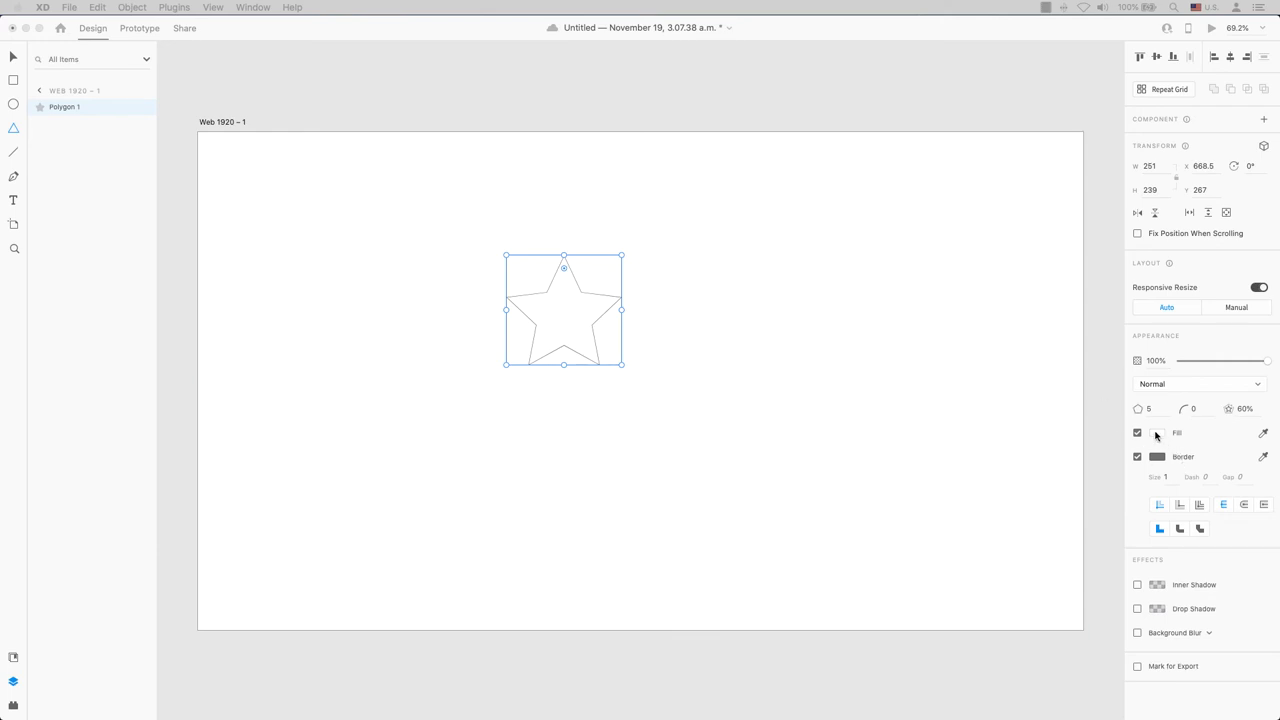
- Give the five-point star a red fill with Border unchecked, then reselect it
{"action": "left_click", "coordinate": [1157, 433]}
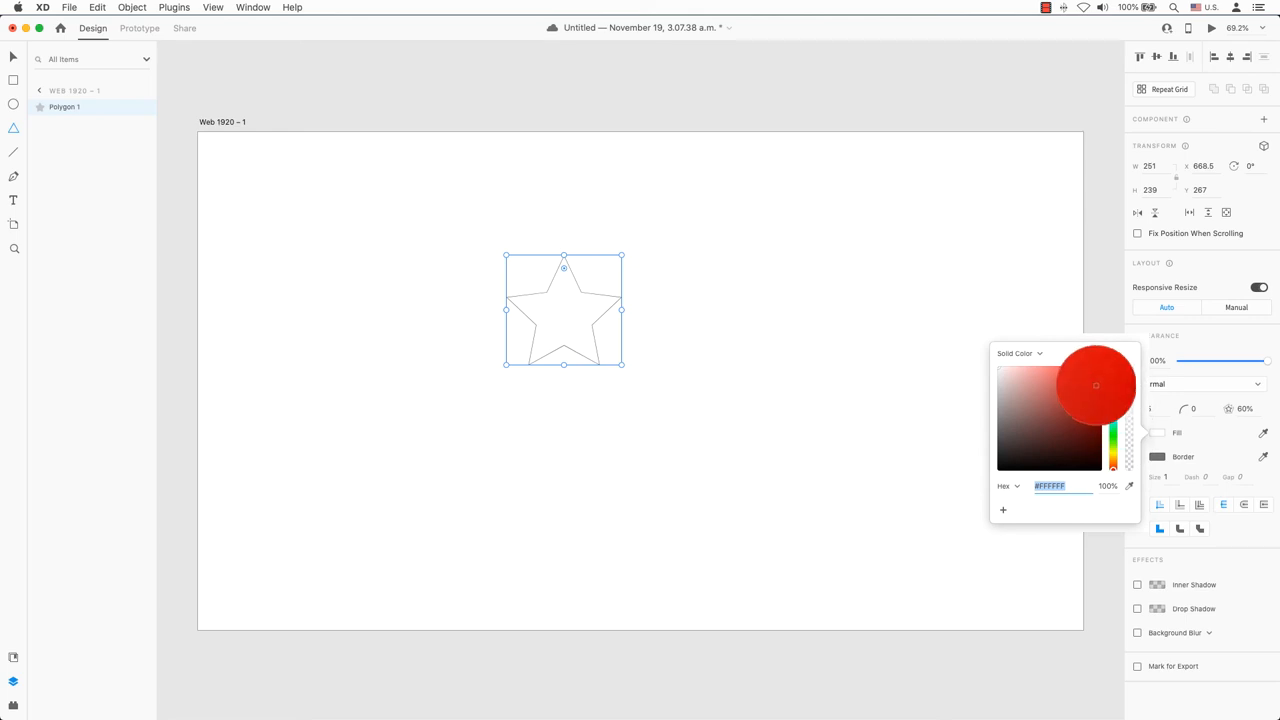
{"action": "left_click", "coordinate": [1090, 379]}
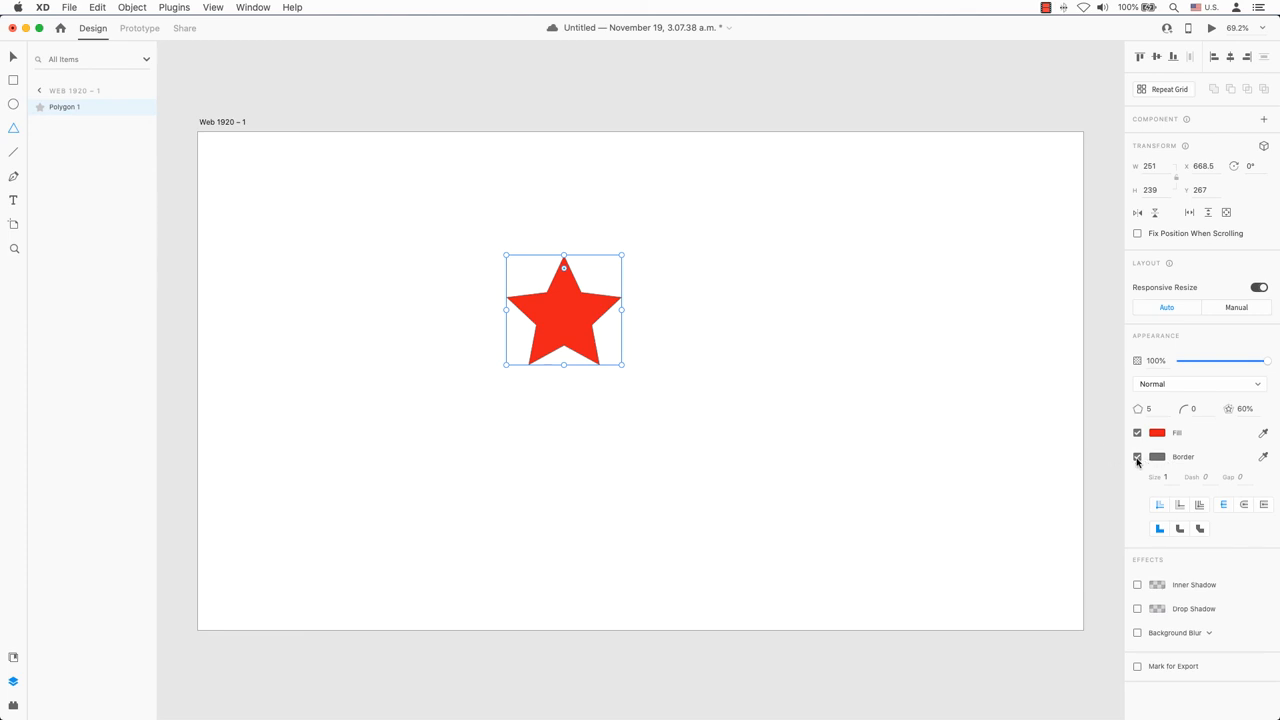
{"action": "left_click", "coordinate": [1137, 457]}
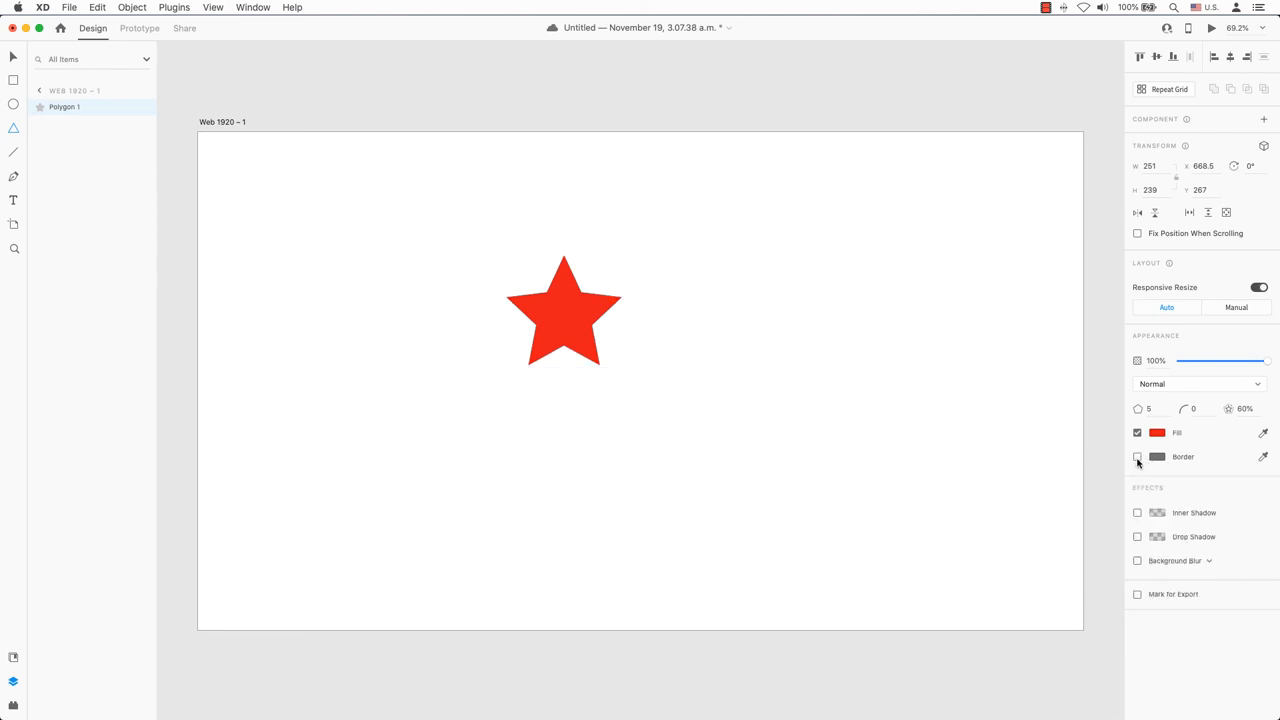
{"action": "left_click", "coordinate": [564, 310]}
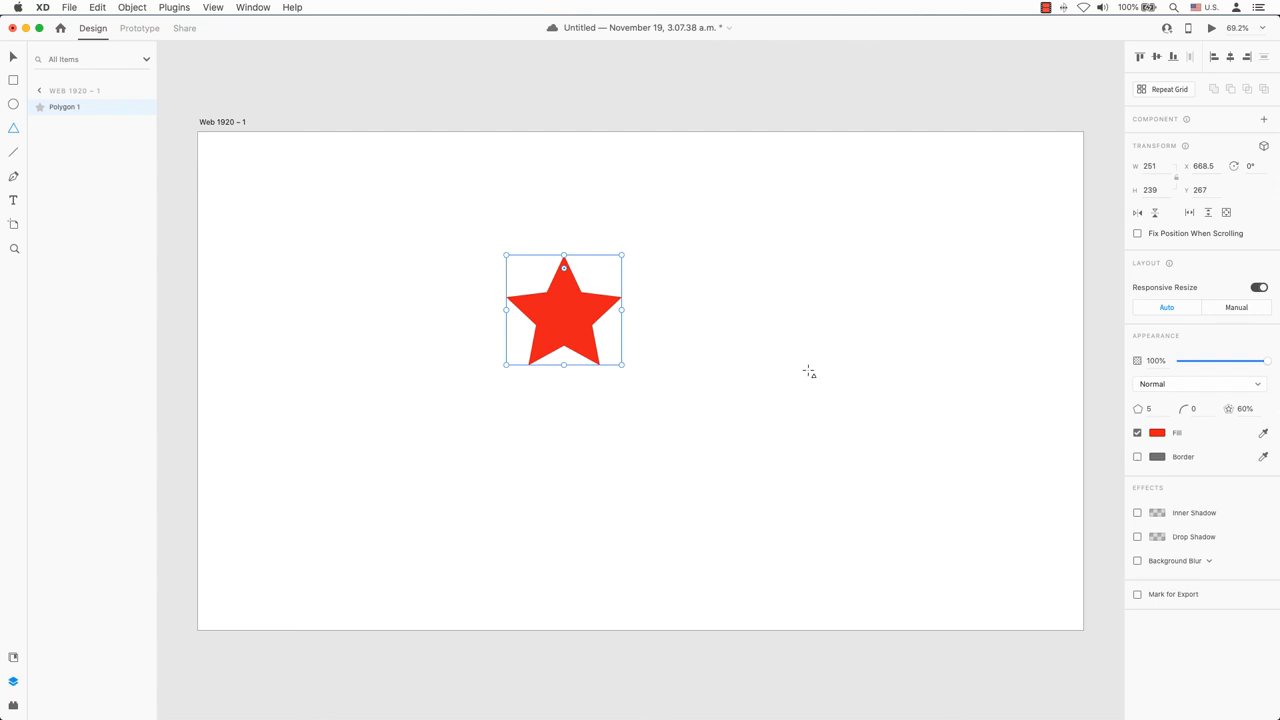